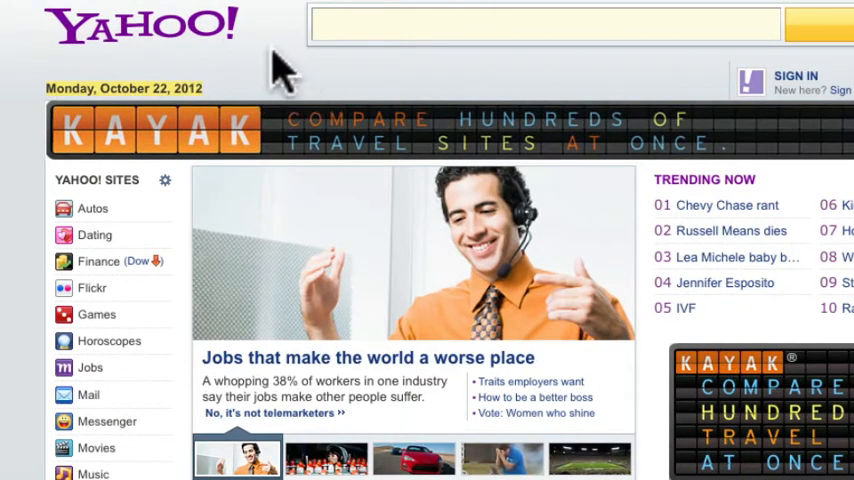
# - Switch the keyword results from Broad to [Exact] match for wedding photography west palm beach
pyautogui.click(326, 458)
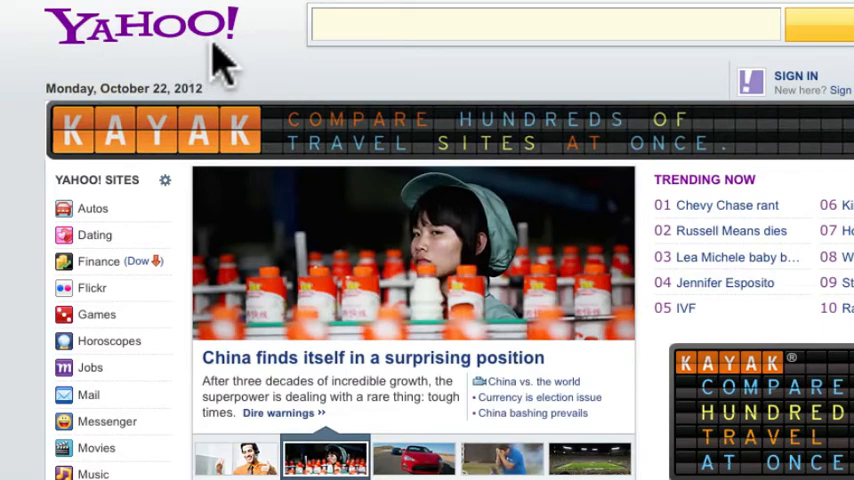
pyautogui.moveTo(262, 80)
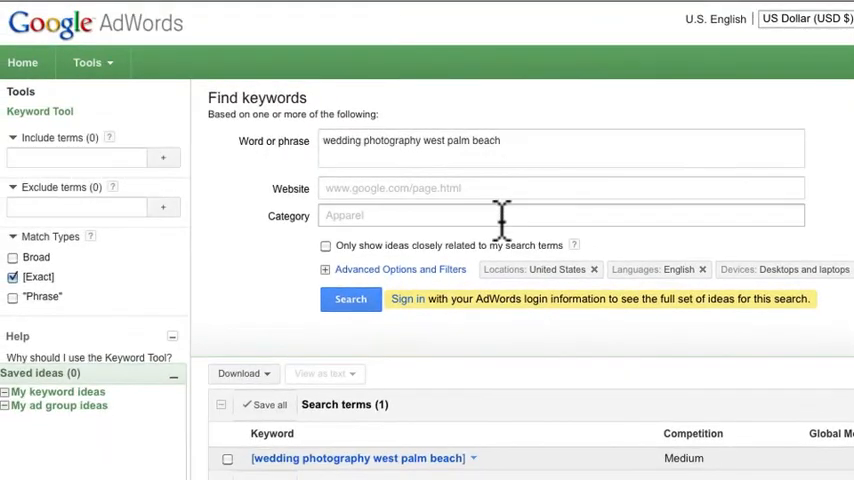
pyautogui.moveTo(428, 140)
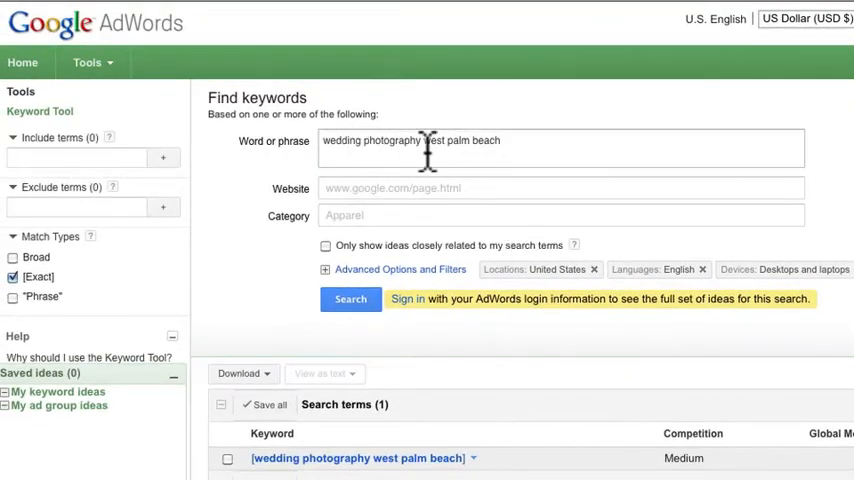
pyautogui.scroll(-3)
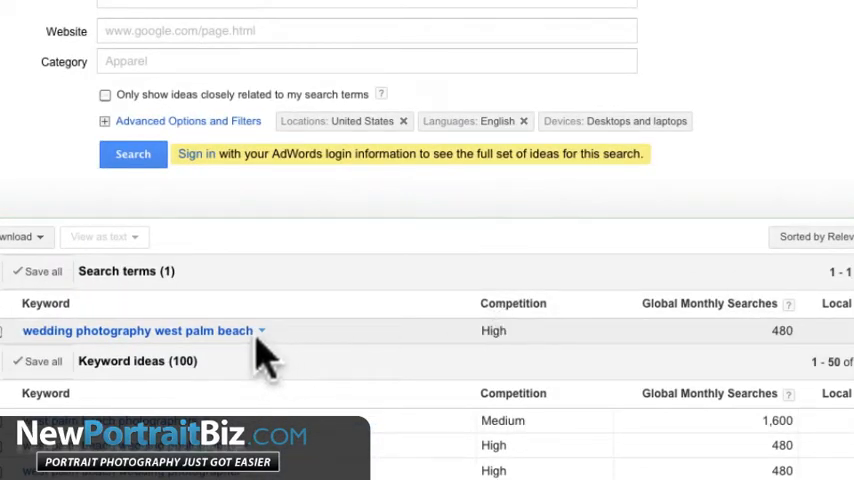
pyautogui.moveTo(256, 344)
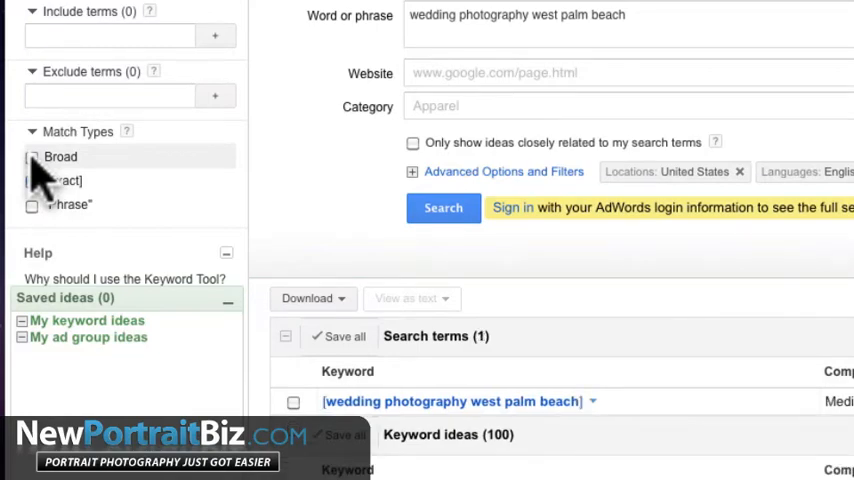
pyautogui.click(32, 180)
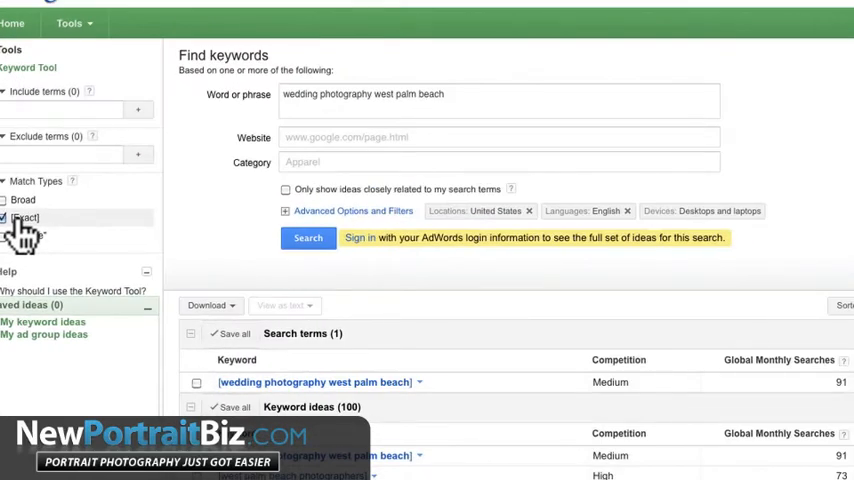
pyautogui.click(6, 218)
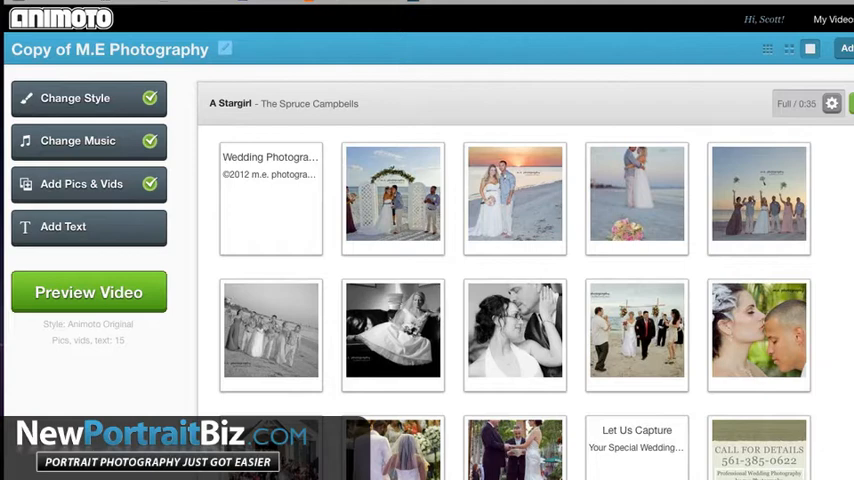
pyautogui.moveTo(514, 196)
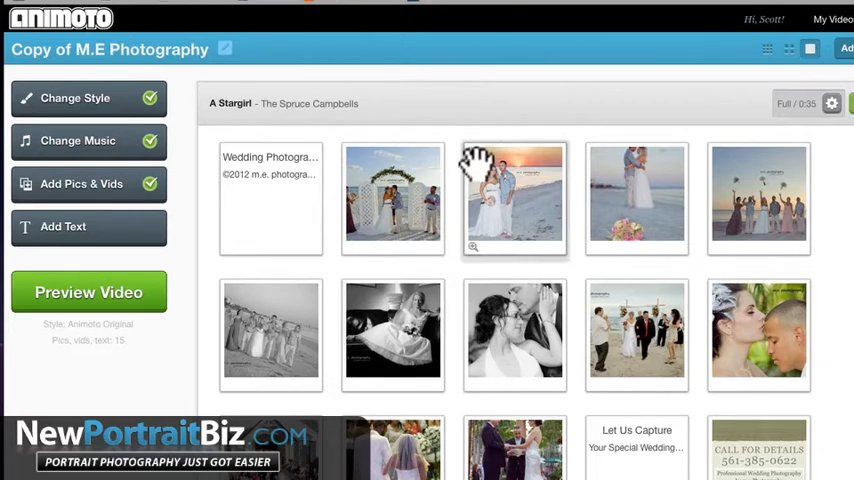
pyautogui.moveTo(88, 98)
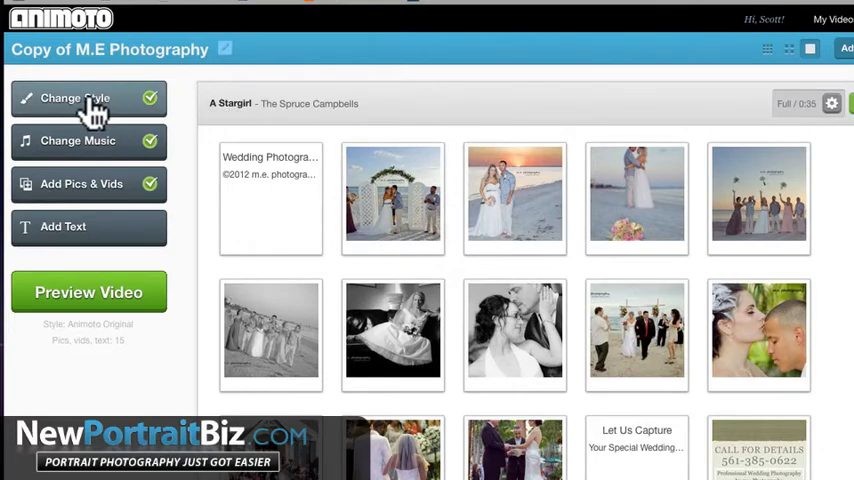
# - Preview the Autumn style from Change Style, select it and close the style chooser
pyautogui.click(76, 98)
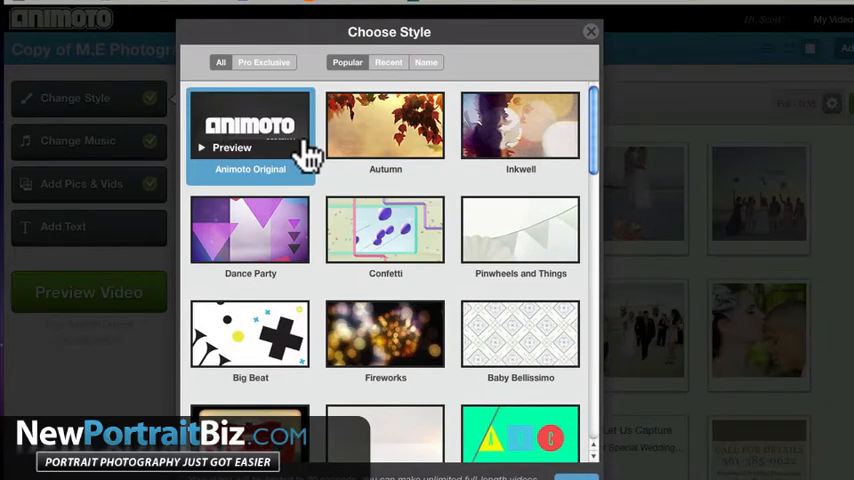
pyautogui.moveTo(310, 158)
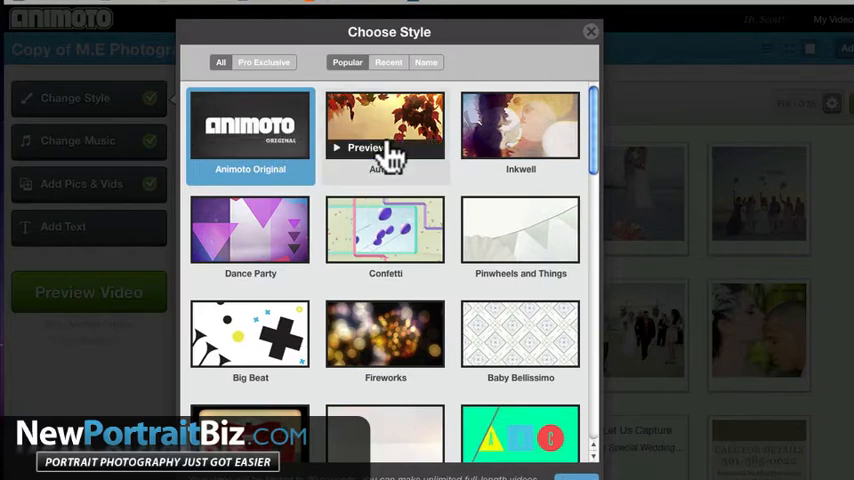
pyautogui.moveTo(336, 256)
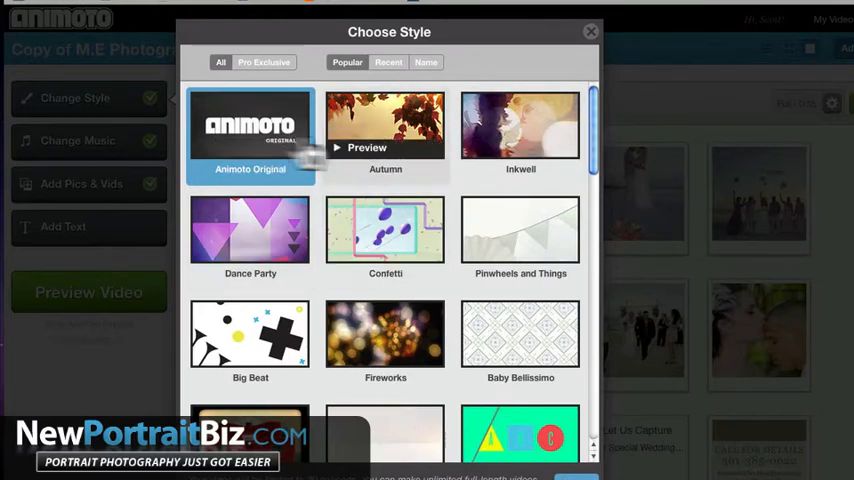
pyautogui.moveTo(340, 164)
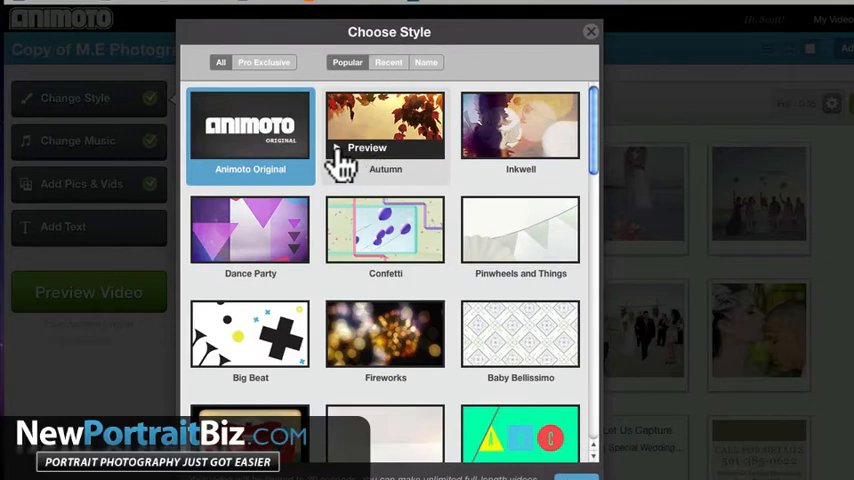
pyautogui.click(366, 148)
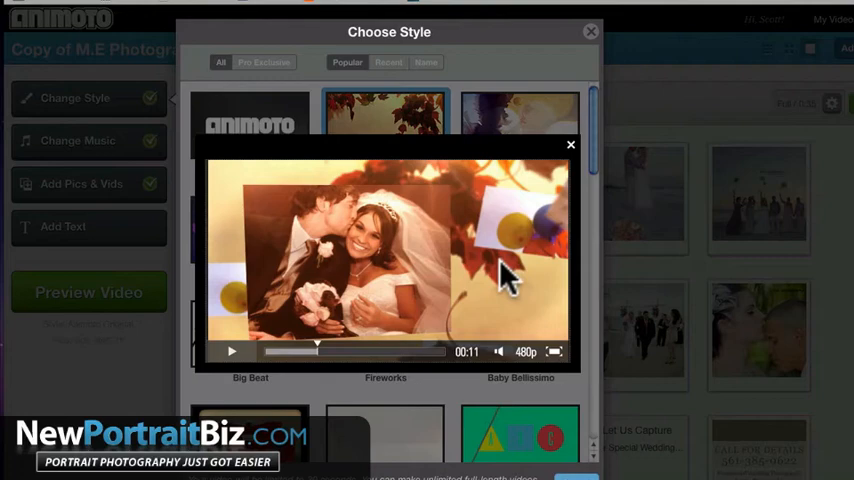
pyautogui.click(570, 144)
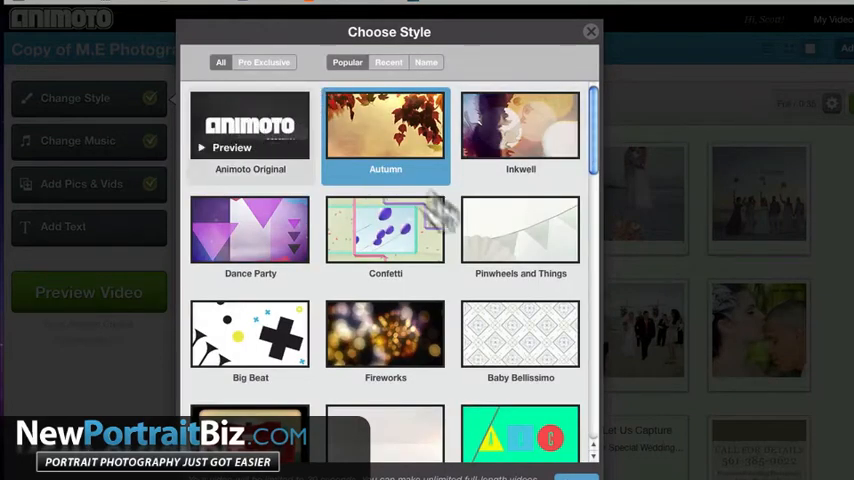
pyautogui.scroll(-3)
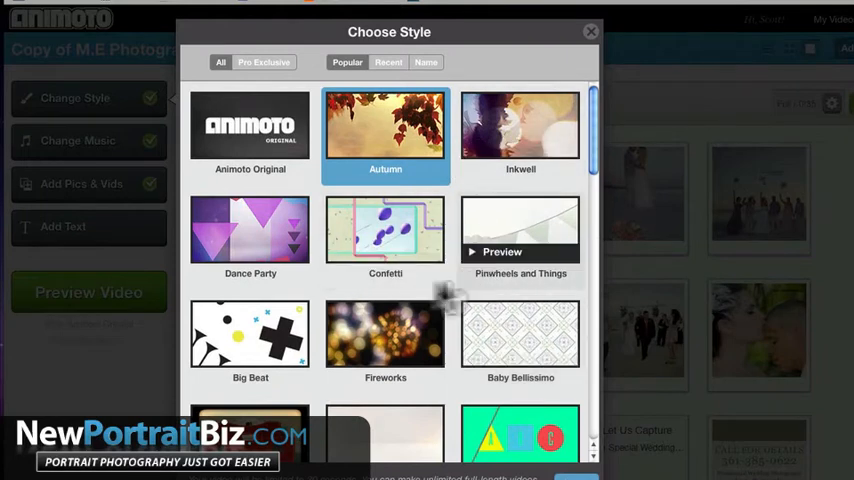
pyautogui.moveTo(384, 336)
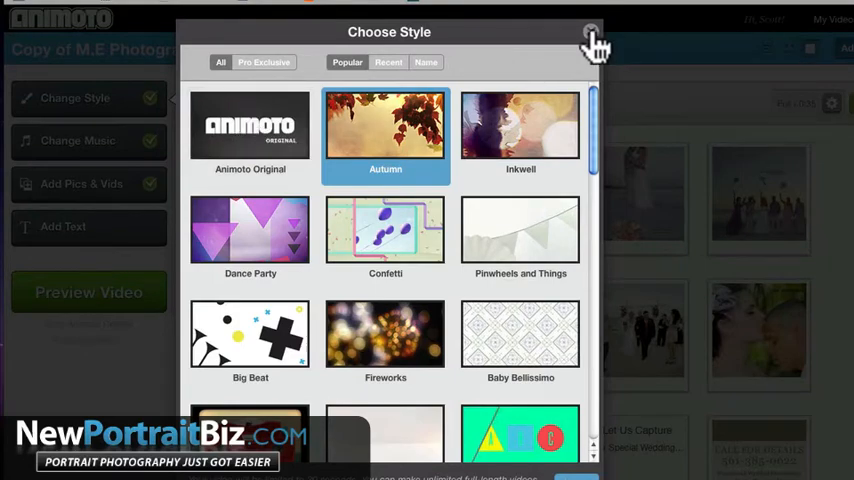
pyautogui.click(250, 128)
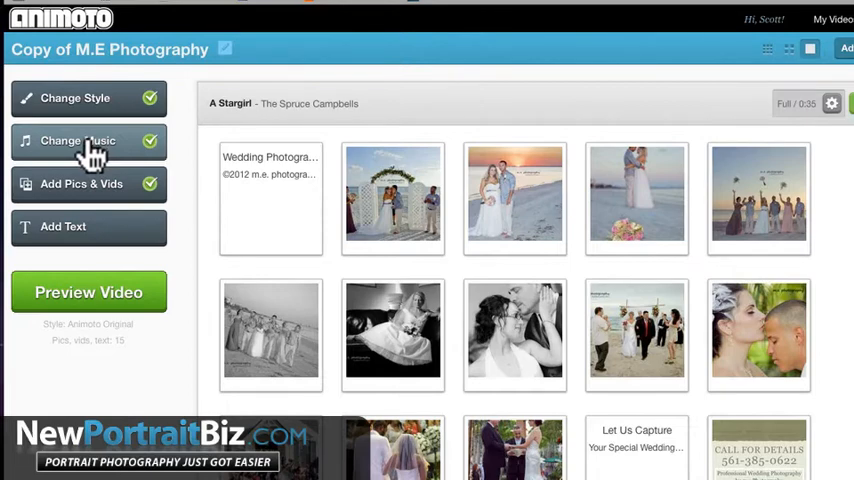
# - Browse the Baby/Kids song category in Change Music, then close it
pyautogui.click(78, 140)
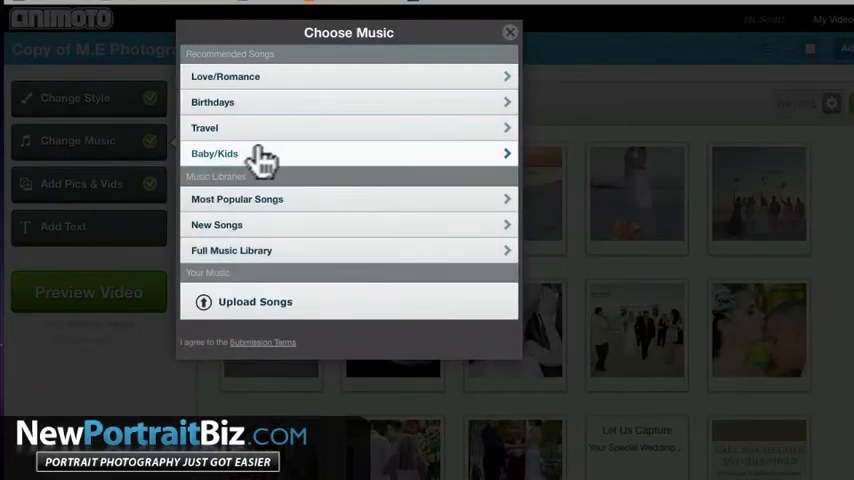
pyautogui.click(214, 152)
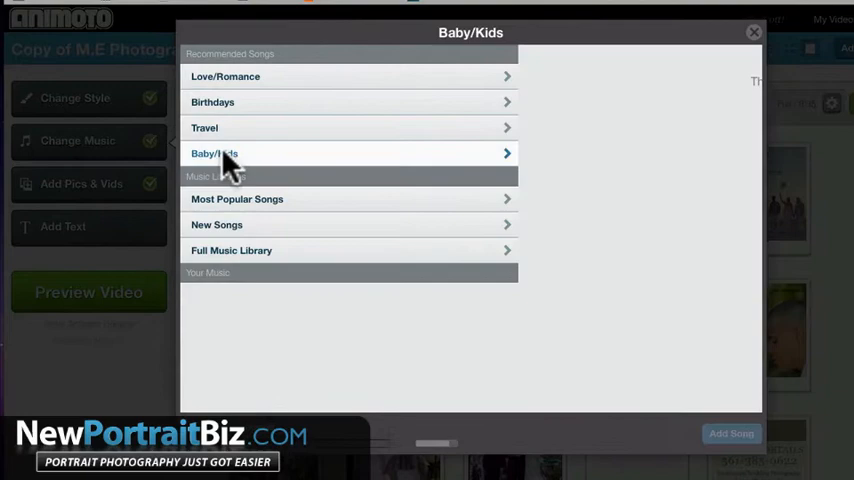
pyautogui.click(214, 152)
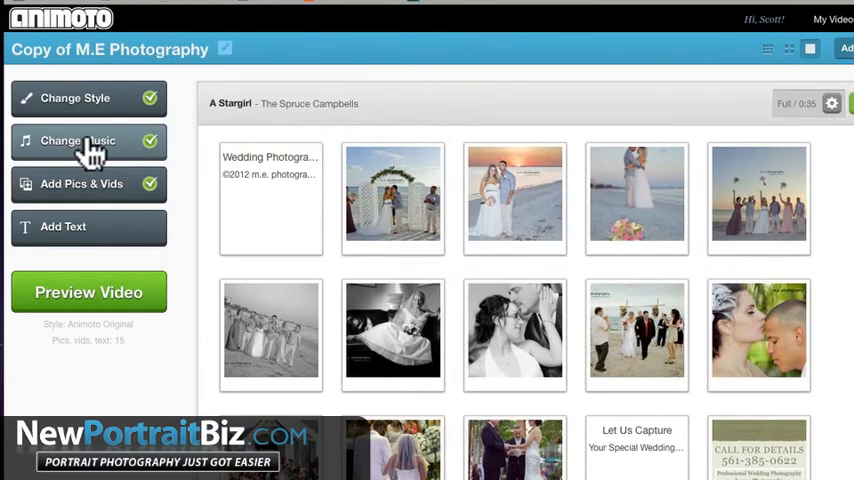
pyautogui.moveTo(96, 156)
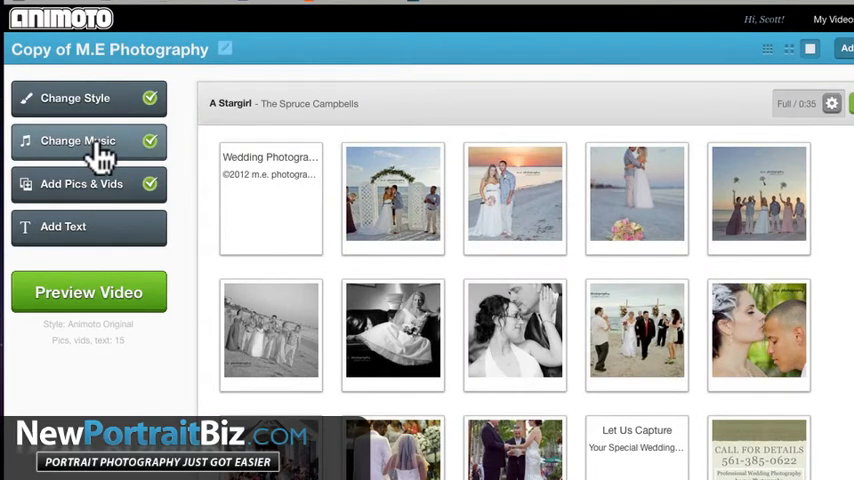
# - Reopen Change Music, start Upload Songs and cancel the file dialog
pyautogui.click(76, 140)
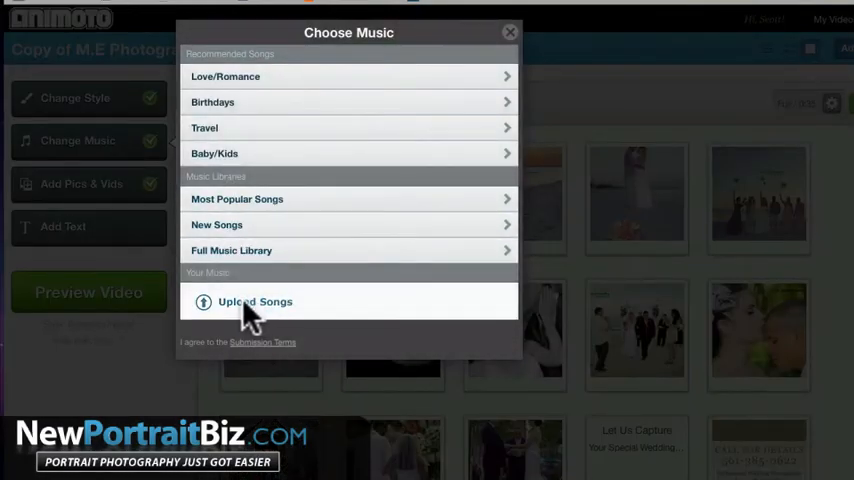
pyautogui.click(256, 300)
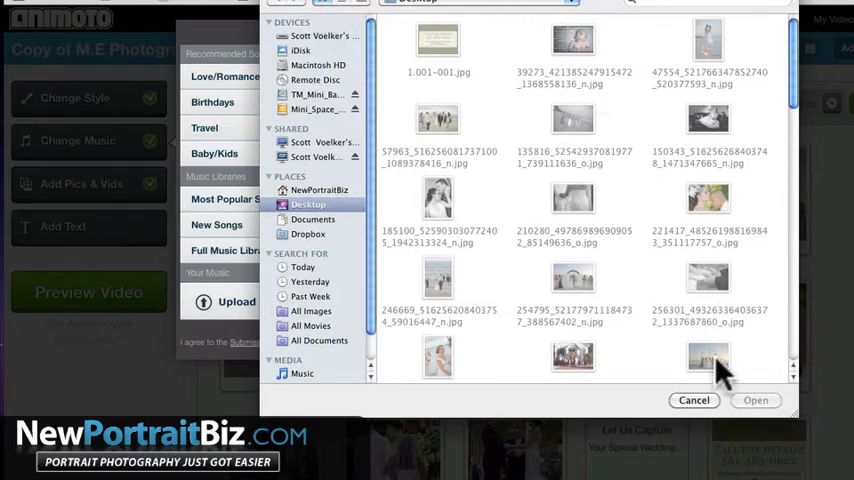
pyautogui.click(692, 400)
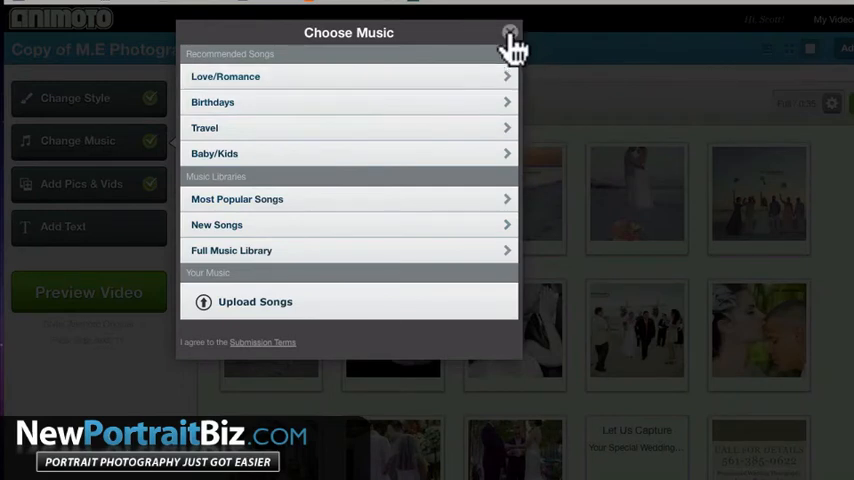
pyautogui.moveTo(356, 156)
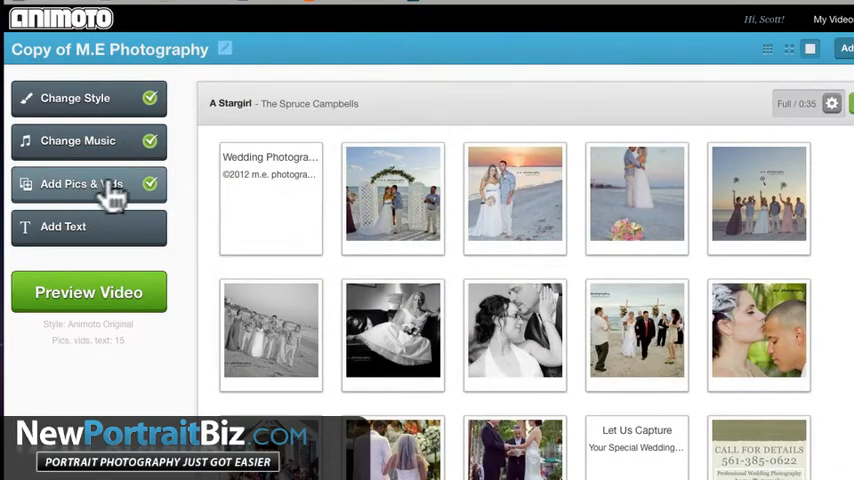
# - Upload a wedding photo from the computer through Add Pics & Vids
pyautogui.click(80, 184)
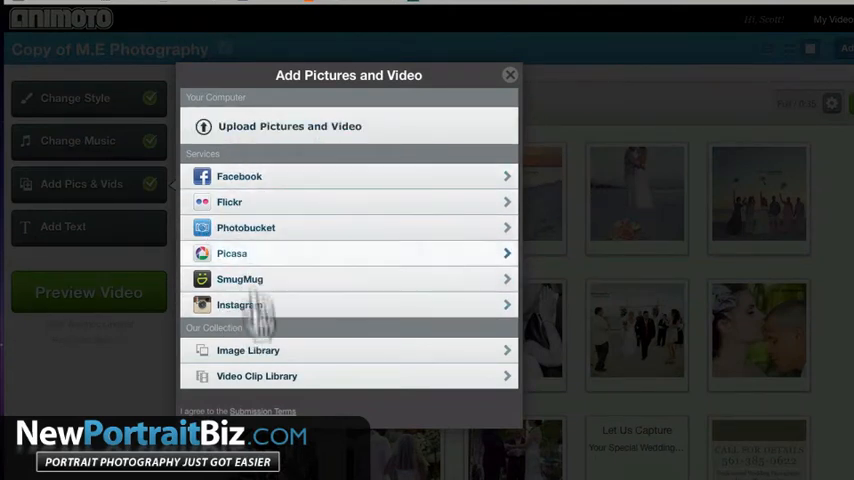
pyautogui.click(288, 126)
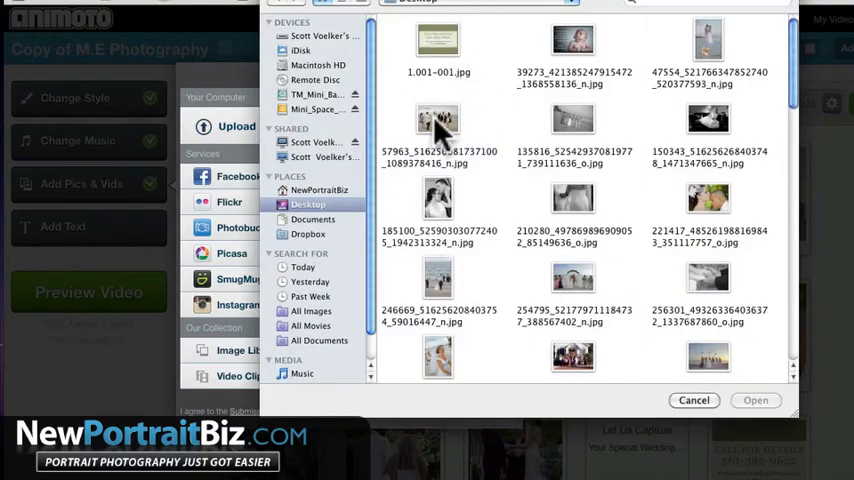
pyautogui.click(436, 130)
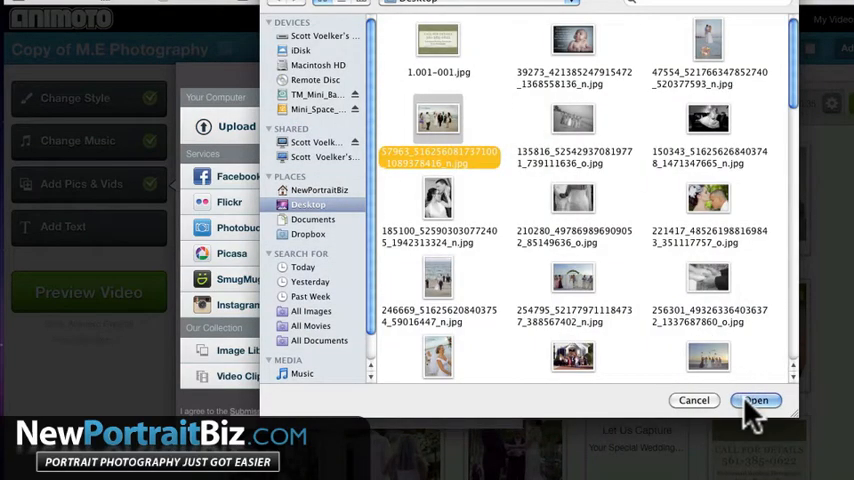
pyautogui.click(756, 400)
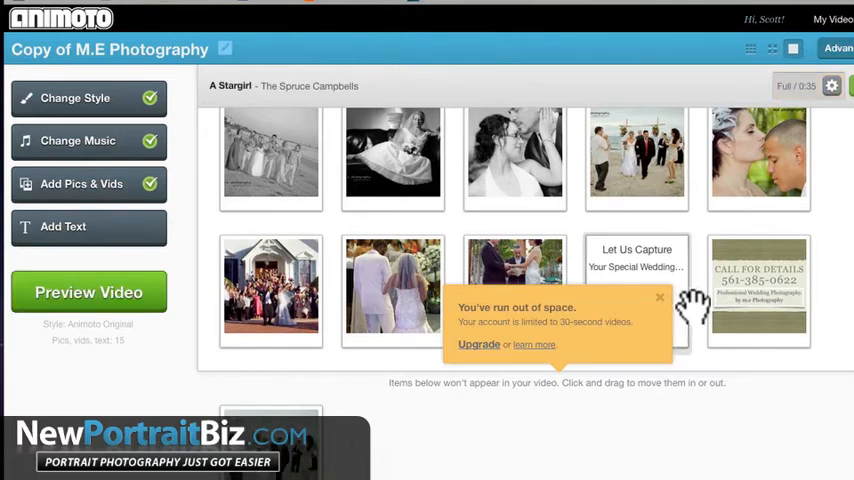
# - Close the 'You've run out of space' notice and select the title text slide
pyautogui.click(660, 296)
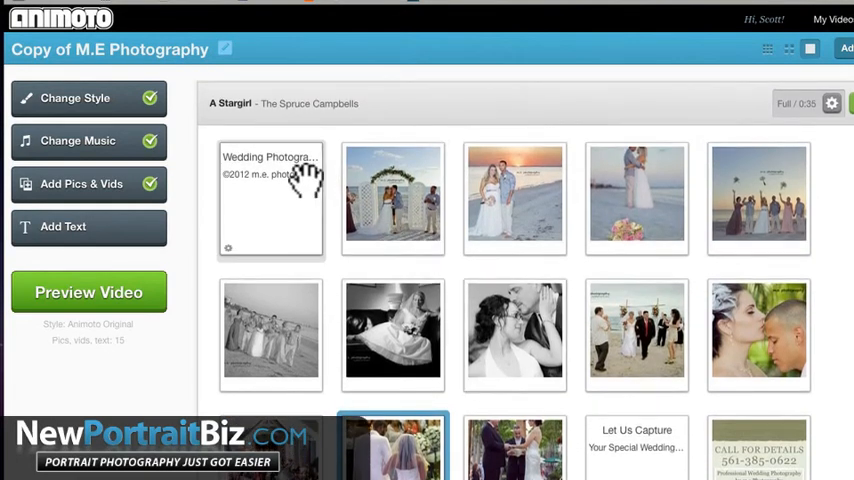
pyautogui.click(270, 200)
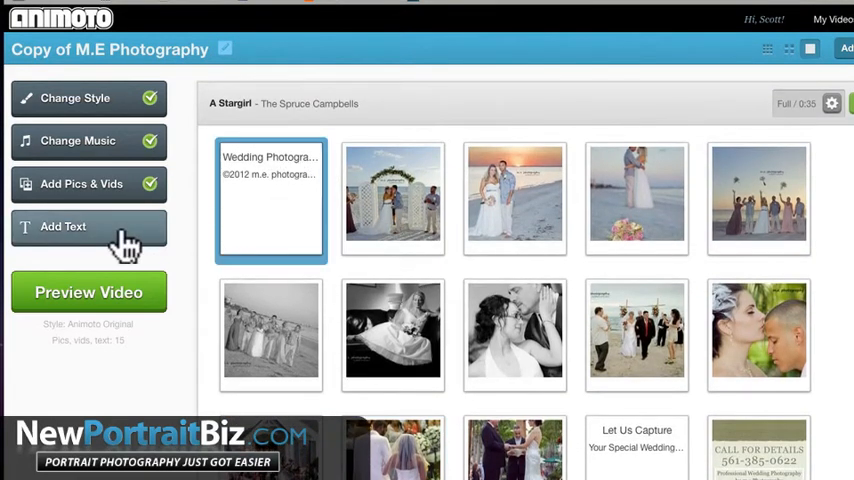
pyautogui.moveTo(392, 196)
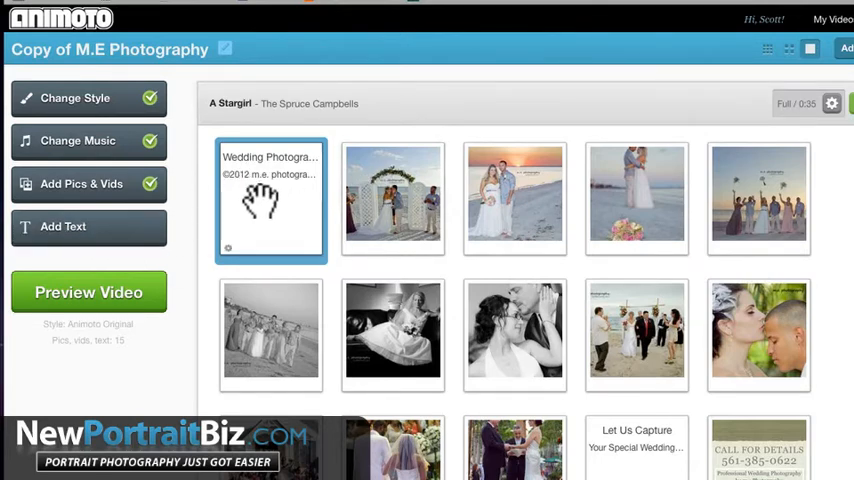
# - Retype the title slide as 'Wedding Photography' with caption '©2012 m.e. photography' and save it
pyautogui.click(270, 200)
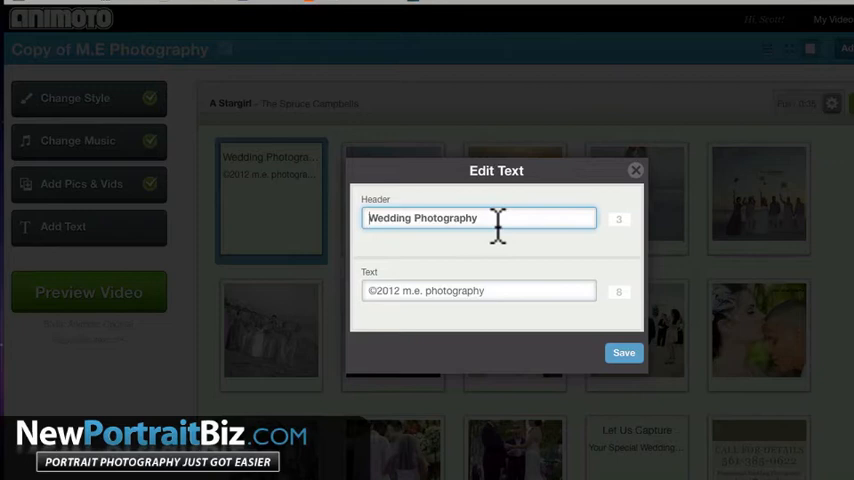
pyautogui.press('ctrl+a')
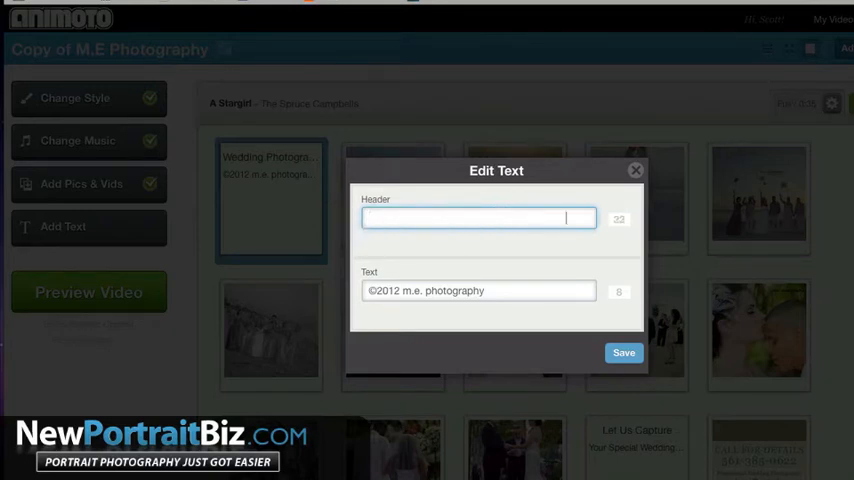
pyautogui.write('Wedding Photography')
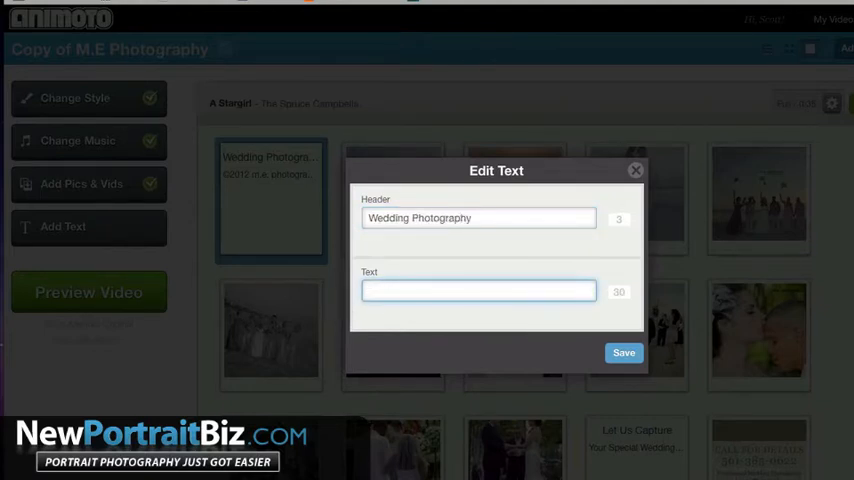
pyautogui.write('©2012 m.e. photography')
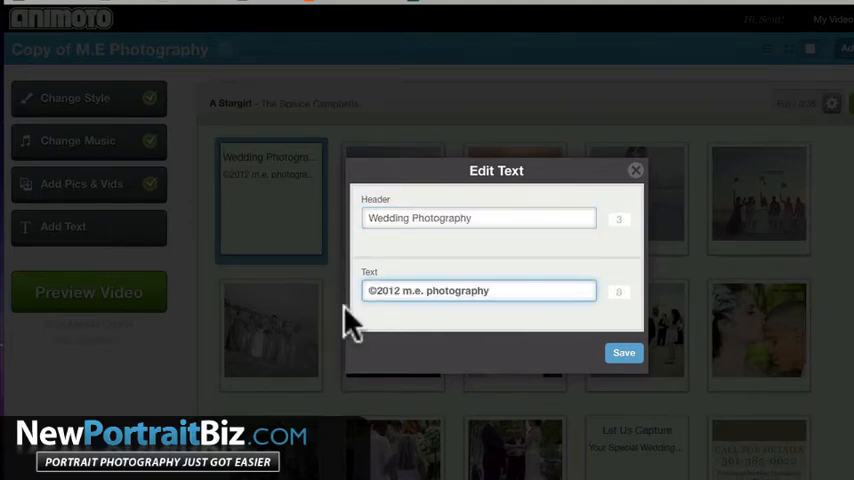
pyautogui.click(624, 352)
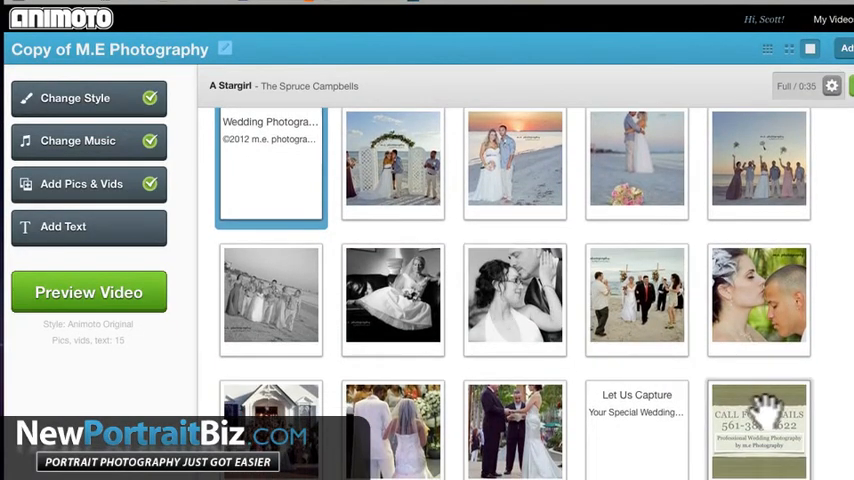
pyautogui.click(758, 424)
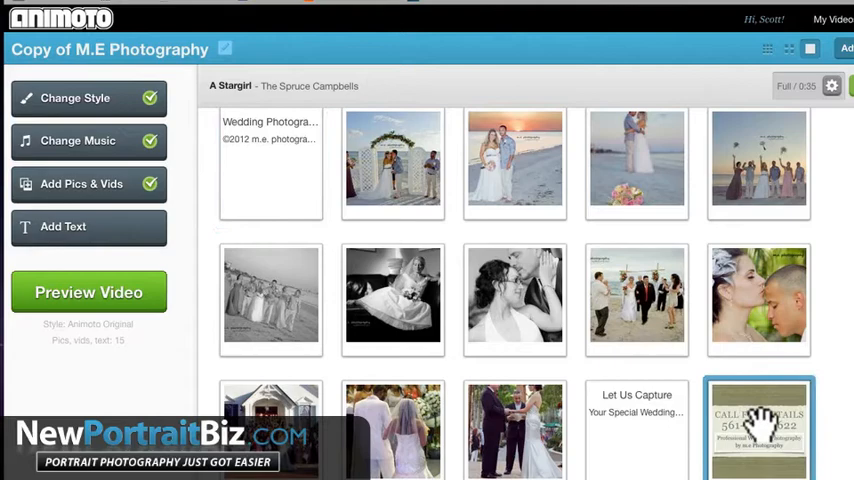
pyautogui.scroll(-3)
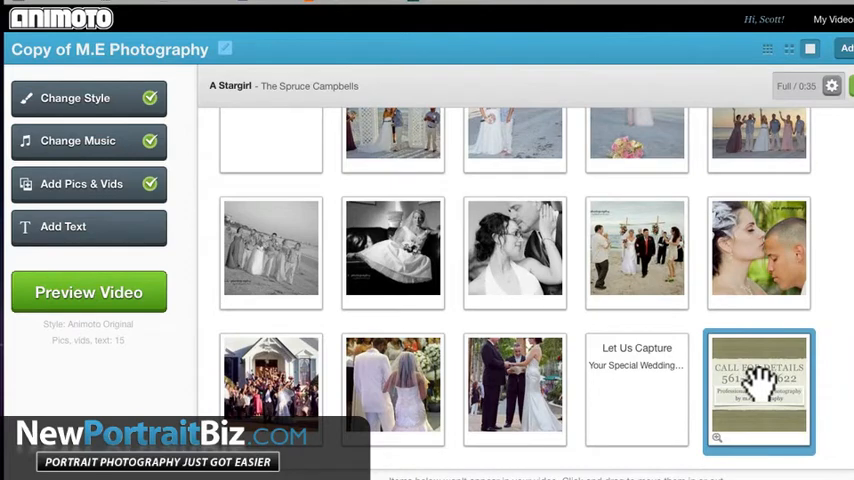
pyautogui.moveTo(756, 376)
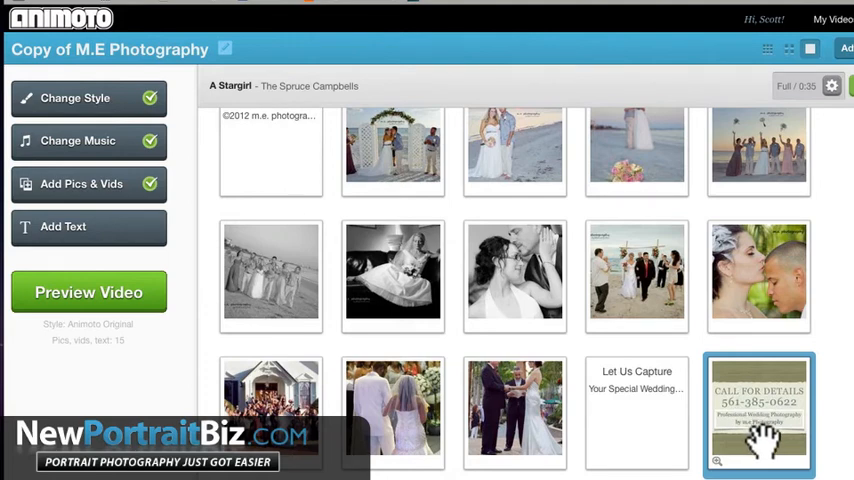
pyautogui.moveTo(764, 424)
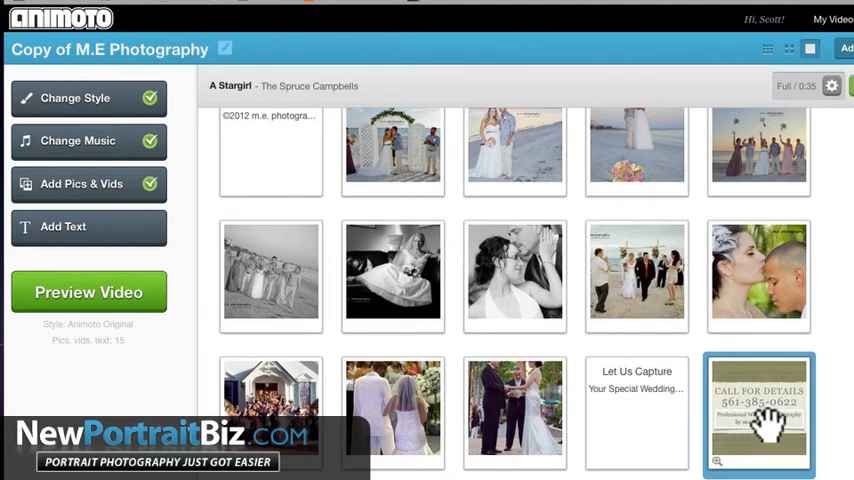
pyautogui.moveTo(760, 420)
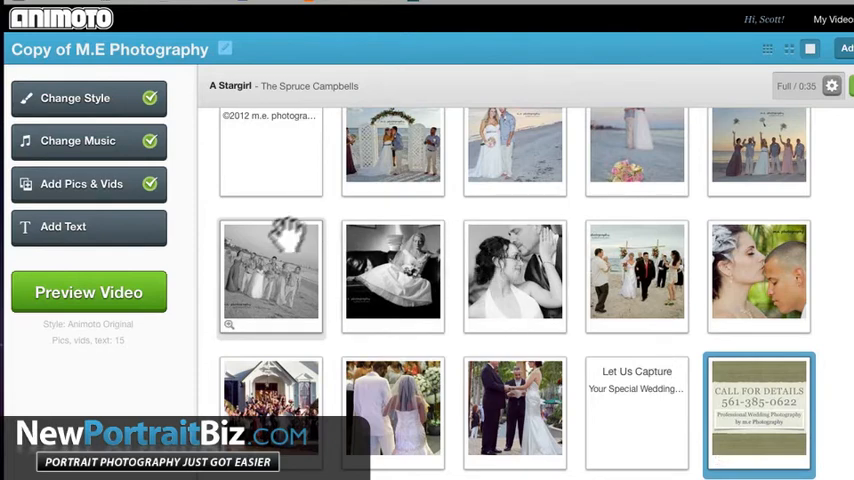
# - Start Preview Video and rename the title to 'M.E Photography 2012'
pyautogui.click(88, 292)
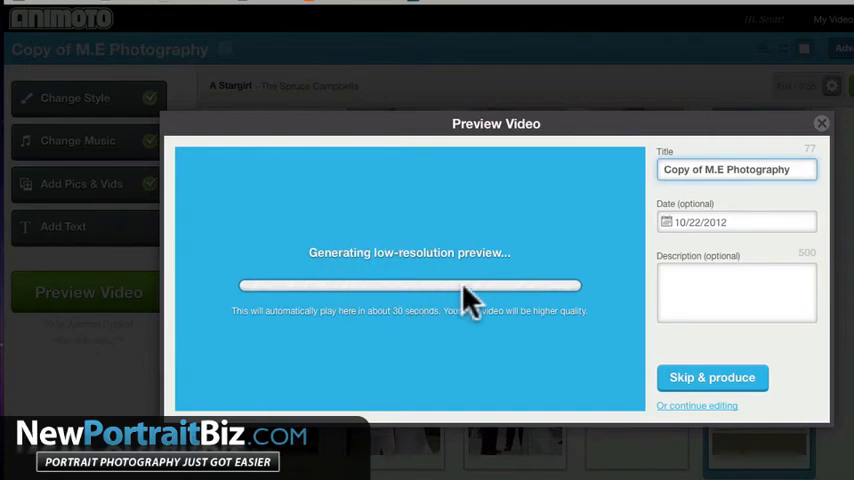
pyautogui.moveTo(462, 308)
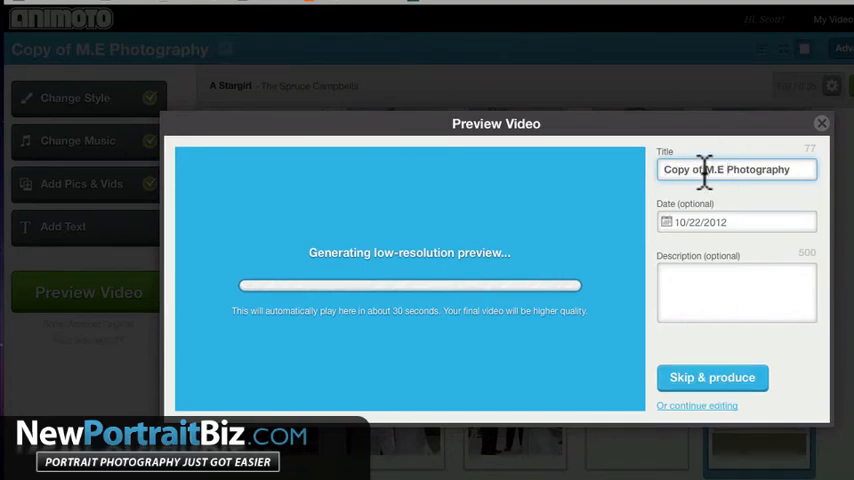
pyautogui.write('M.E Photography')
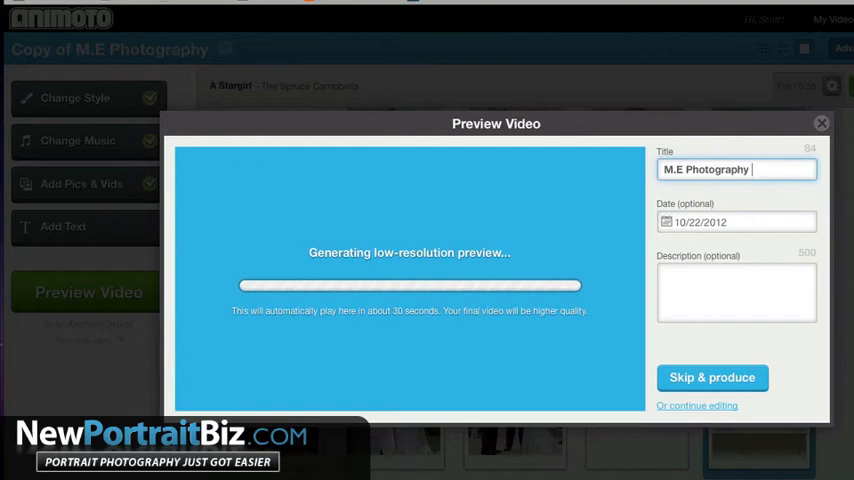
pyautogui.write('2012')
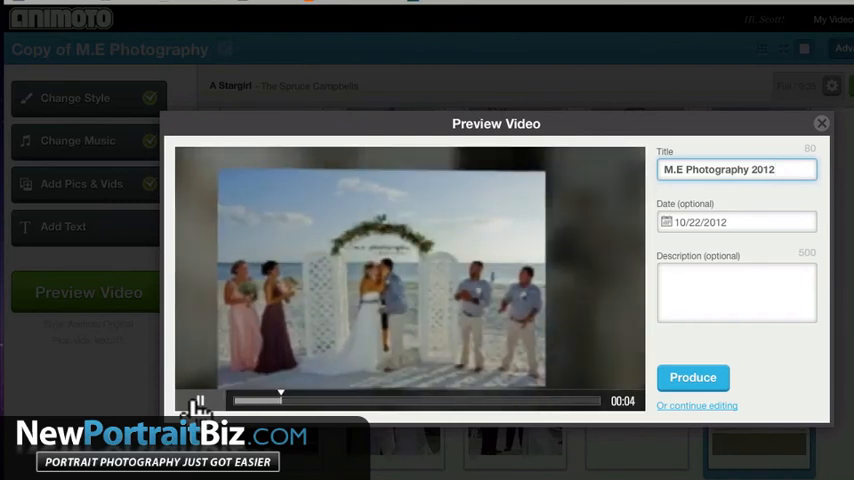
# - Pause the preview player and produce the final video
pyautogui.click(200, 400)
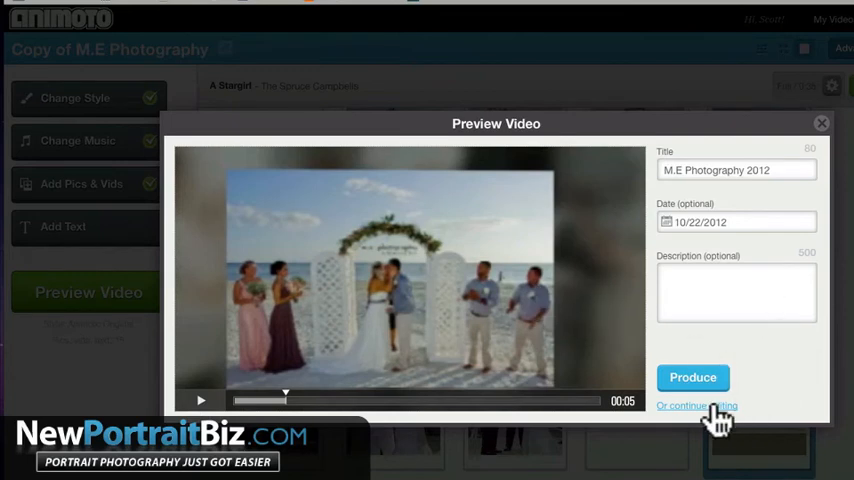
pyautogui.moveTo(784, 364)
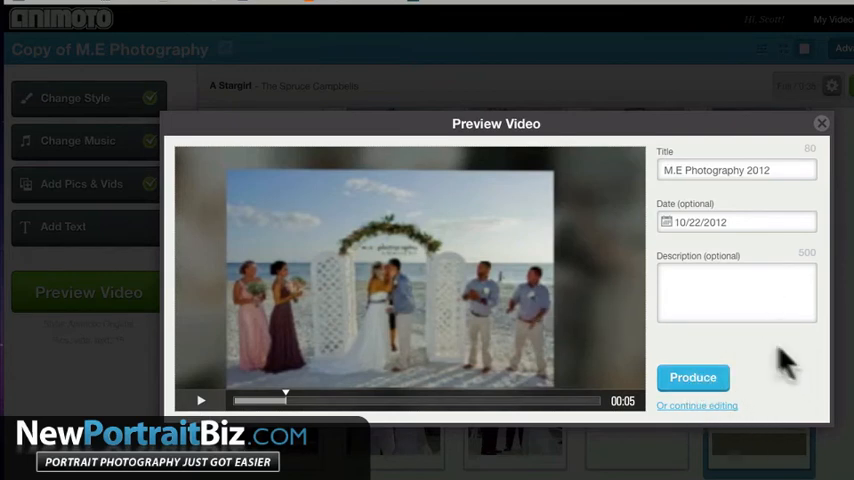
pyautogui.click(692, 376)
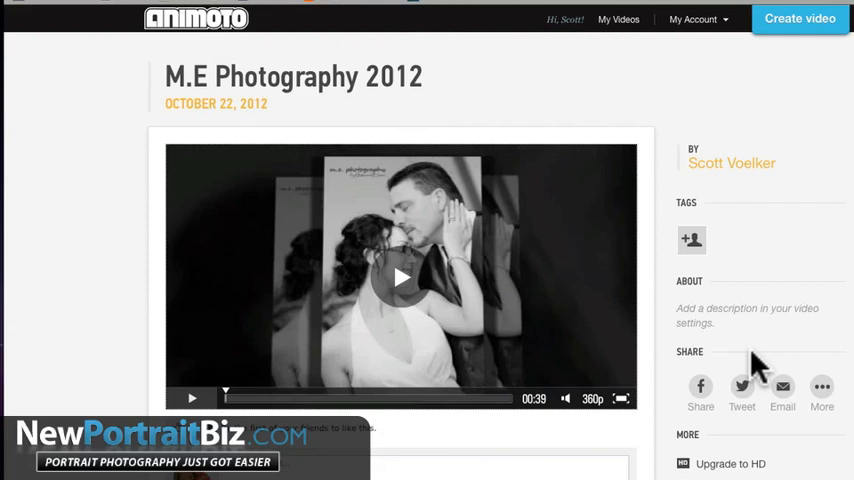
pyautogui.moveTo(740, 376)
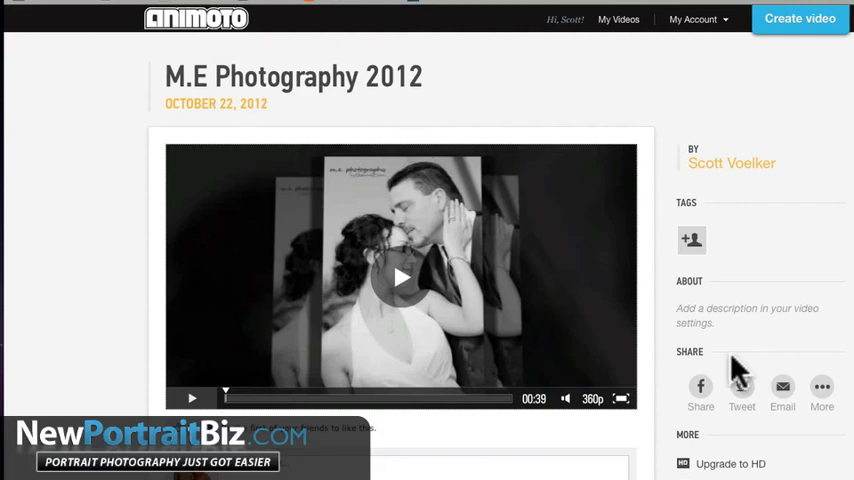